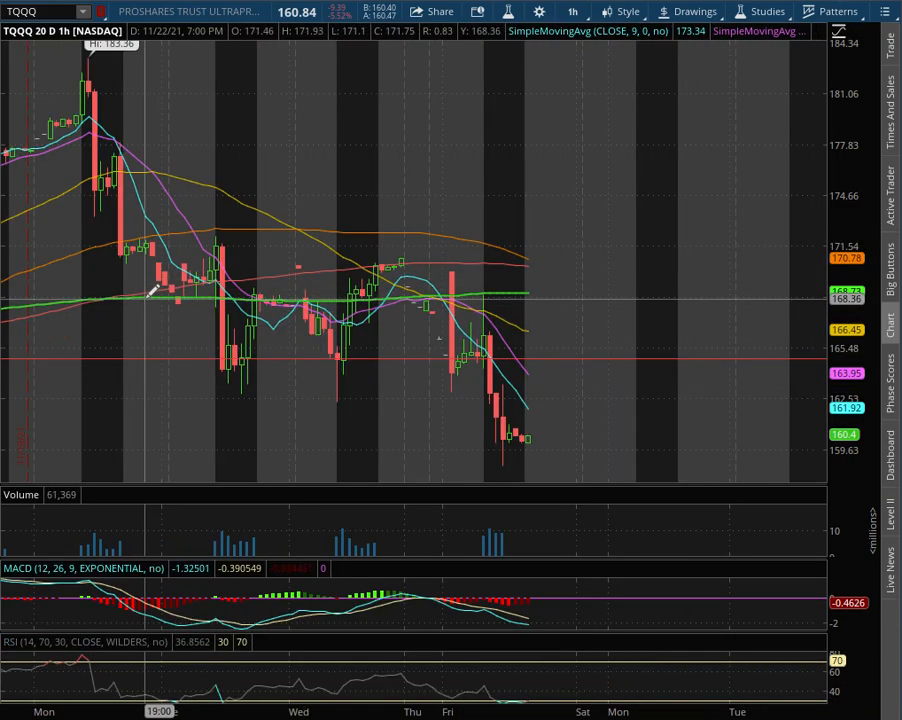
mouse_move(156, 296)
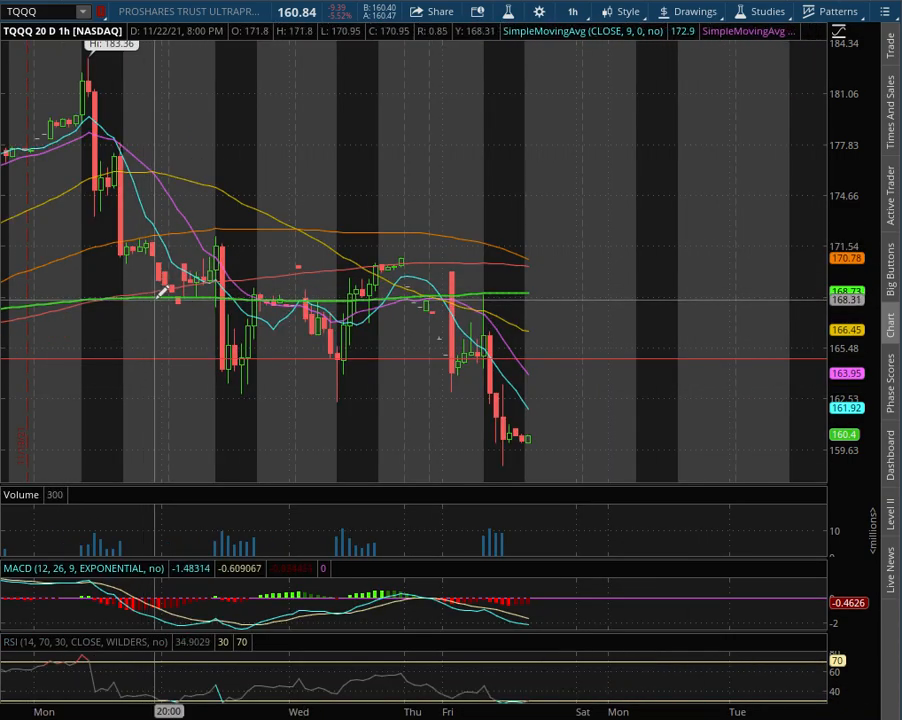
- Switch the TQQQ chart to 180 days of 4-hour bars, then to a daily preset
click(572, 12)
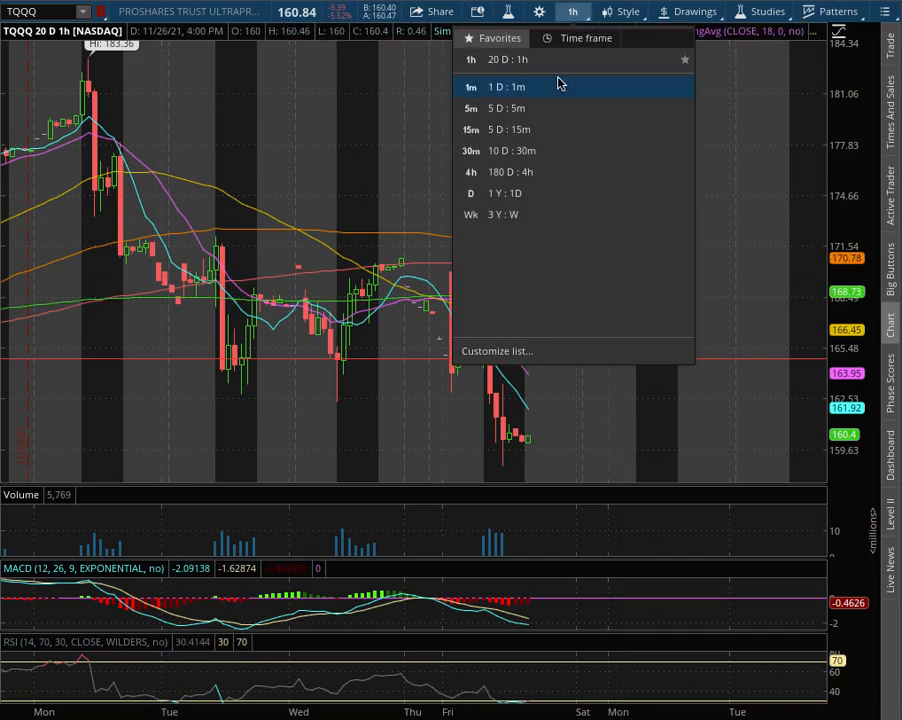
click(510, 172)
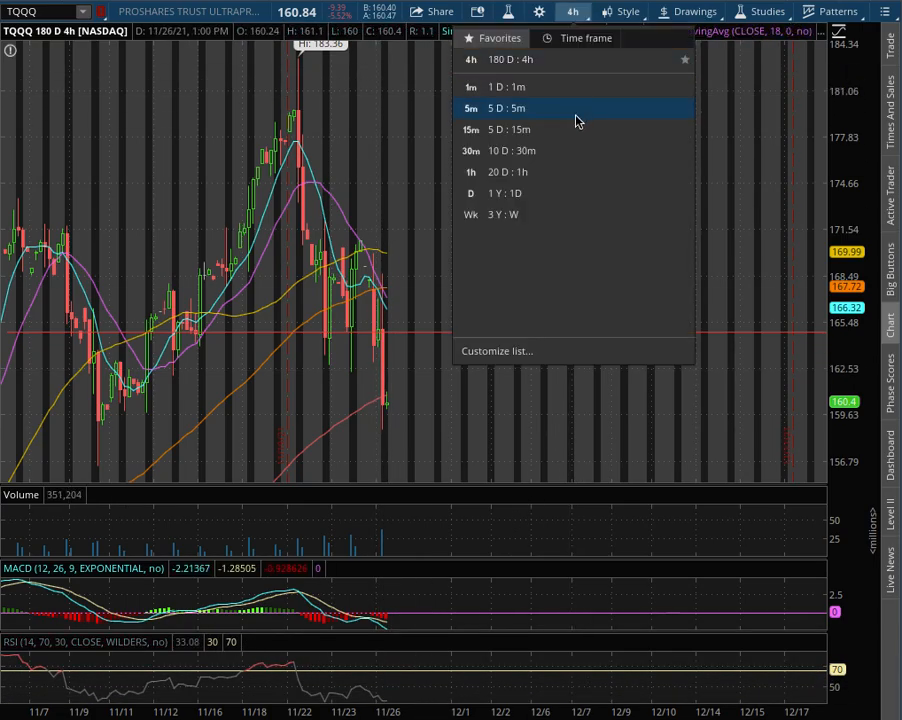
click(502, 192)
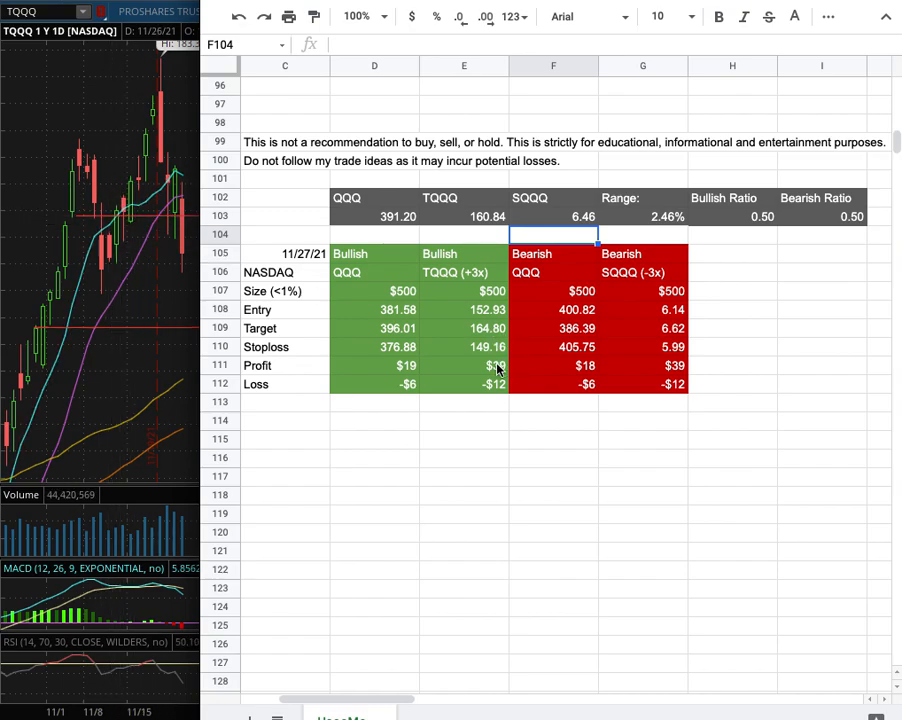
mouse_move(474, 356)
text(SQ)
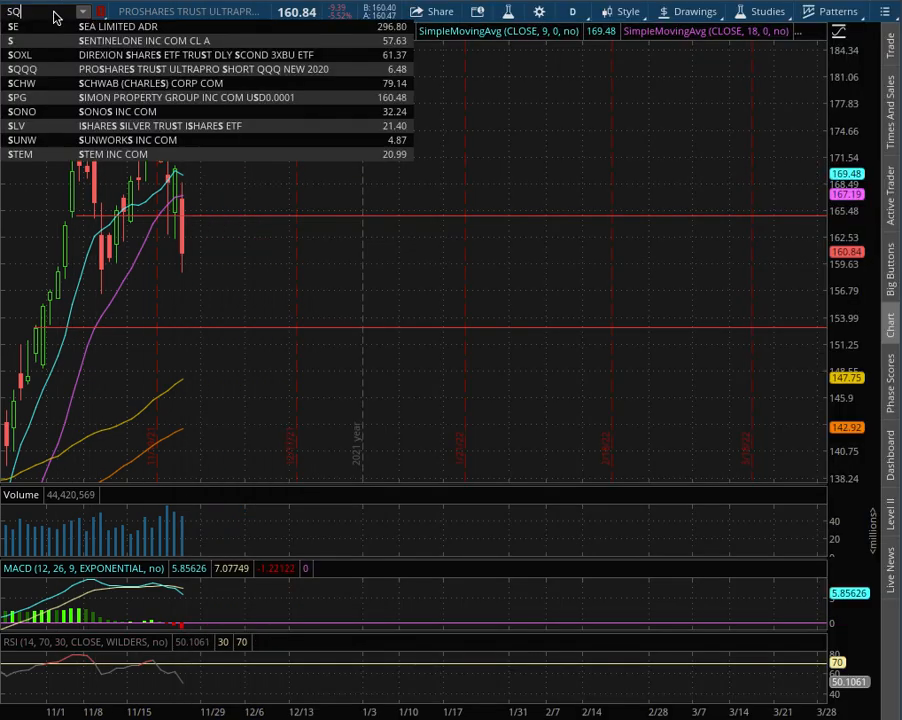
- Load SQQQ and view it over 1 year of daily bars and 180 days of 4-hour bars
click(22, 68)
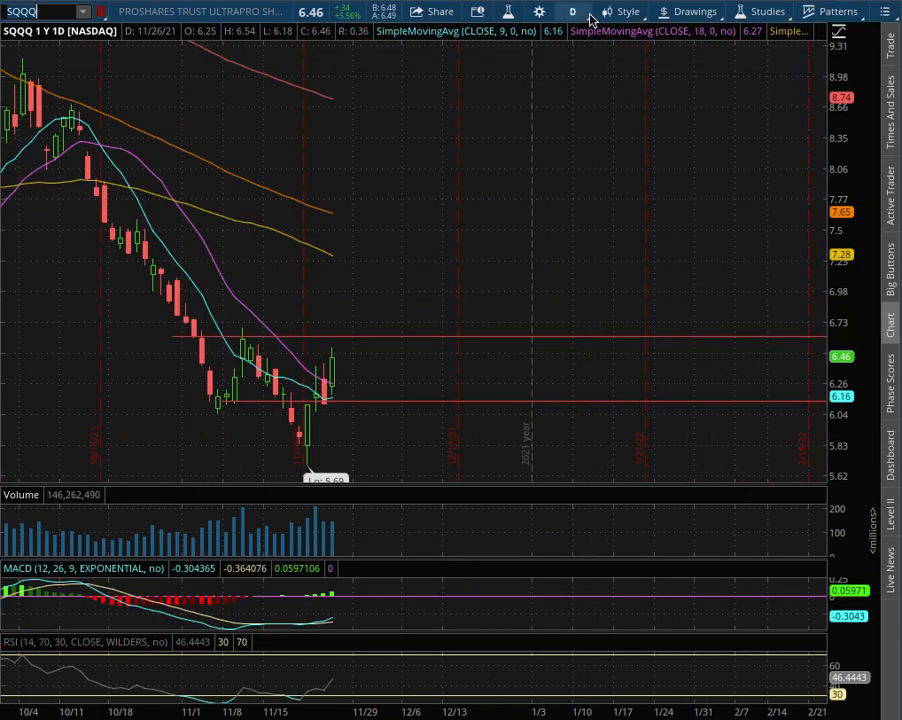
click(572, 12)
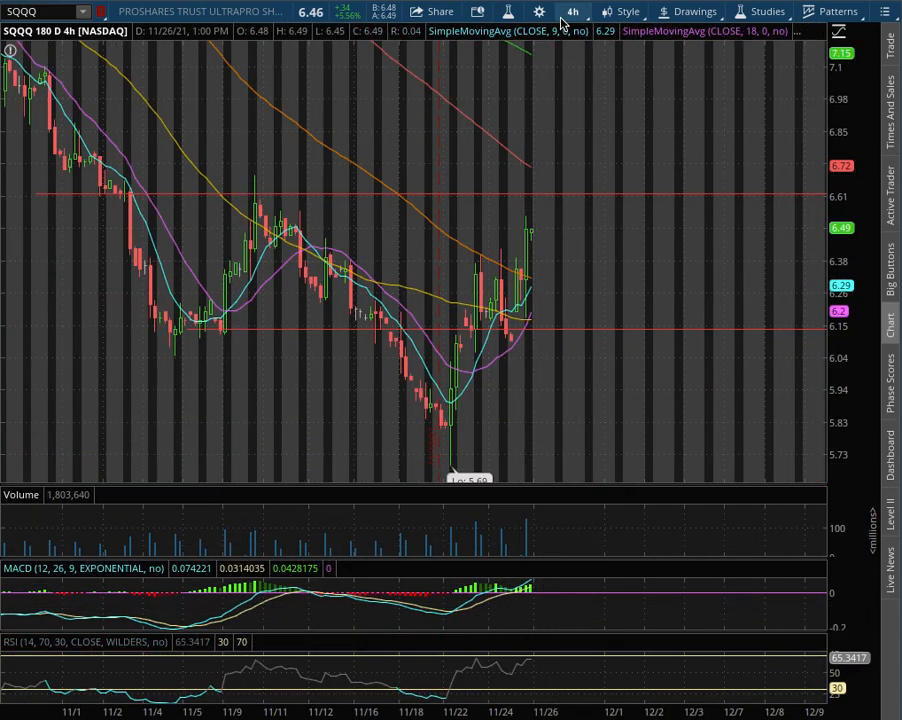
click(572, 12)
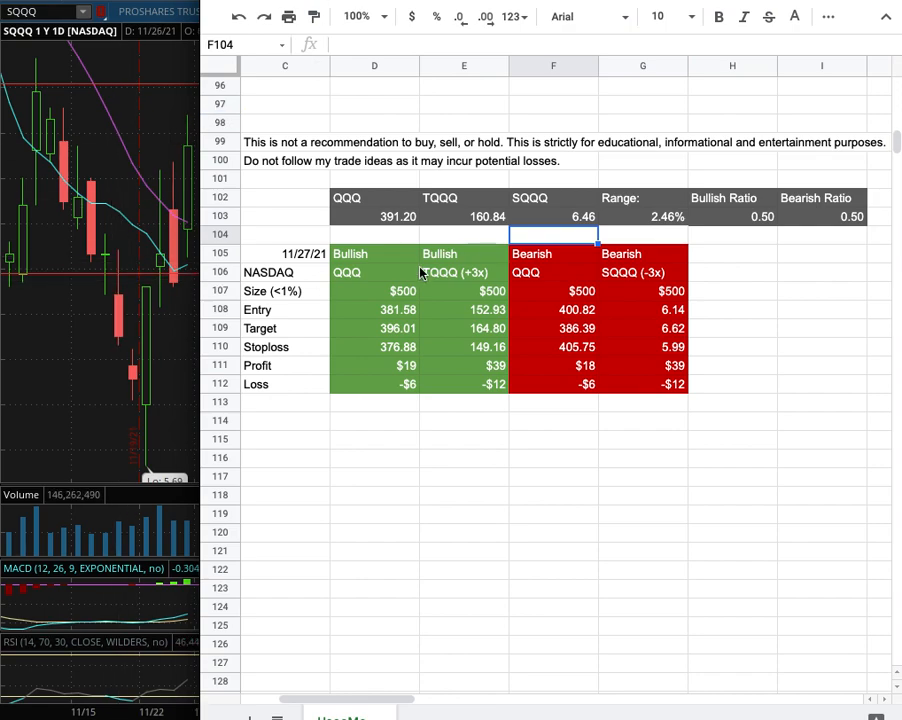
mouse_move(656, 304)
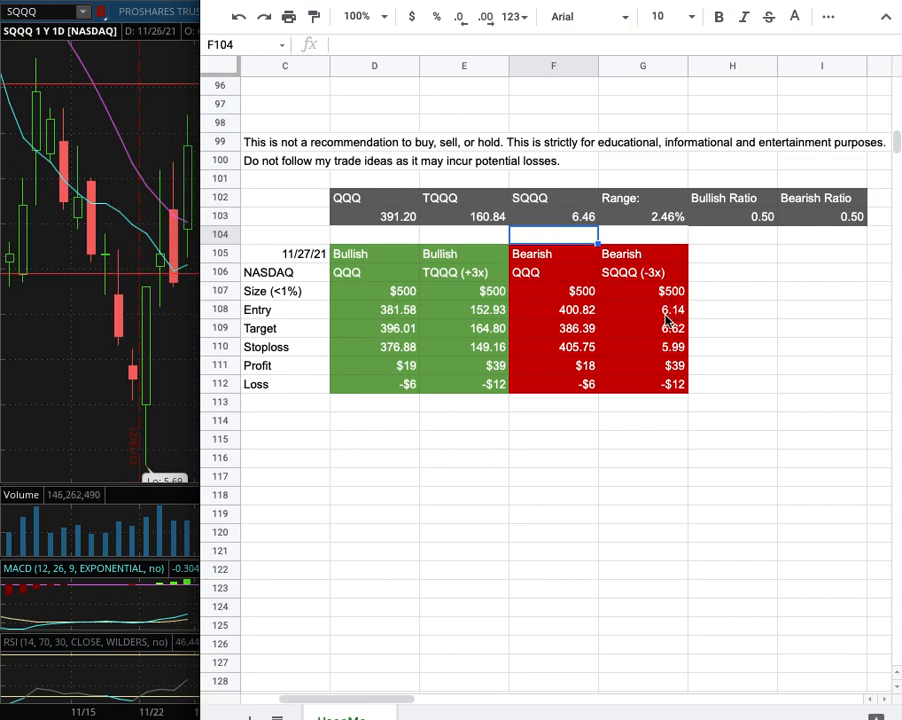
mouse_move(684, 320)
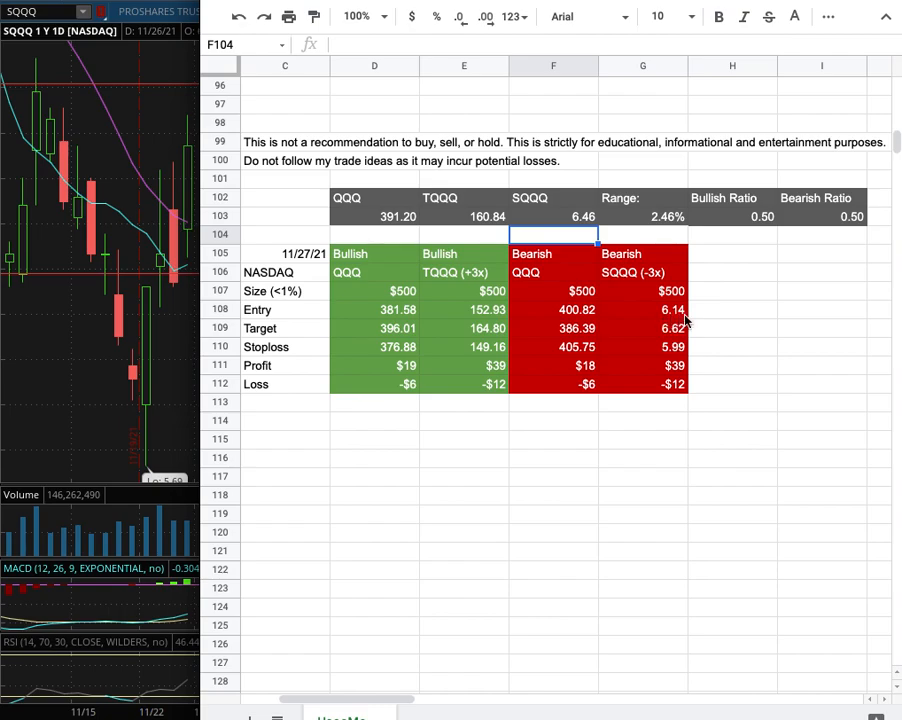
mouse_move(658, 336)
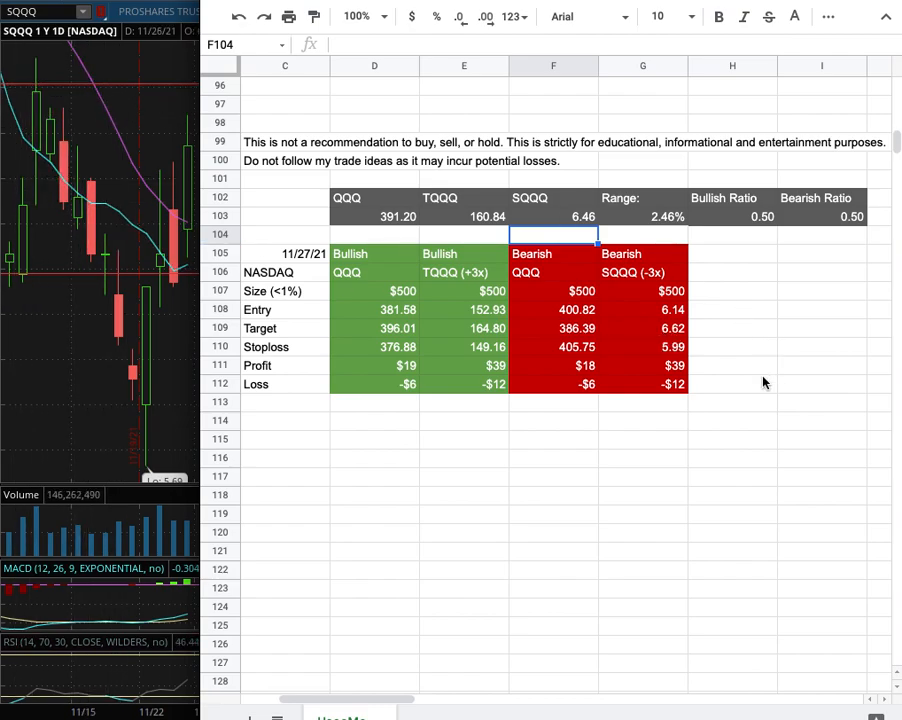
mouse_move(672, 360)
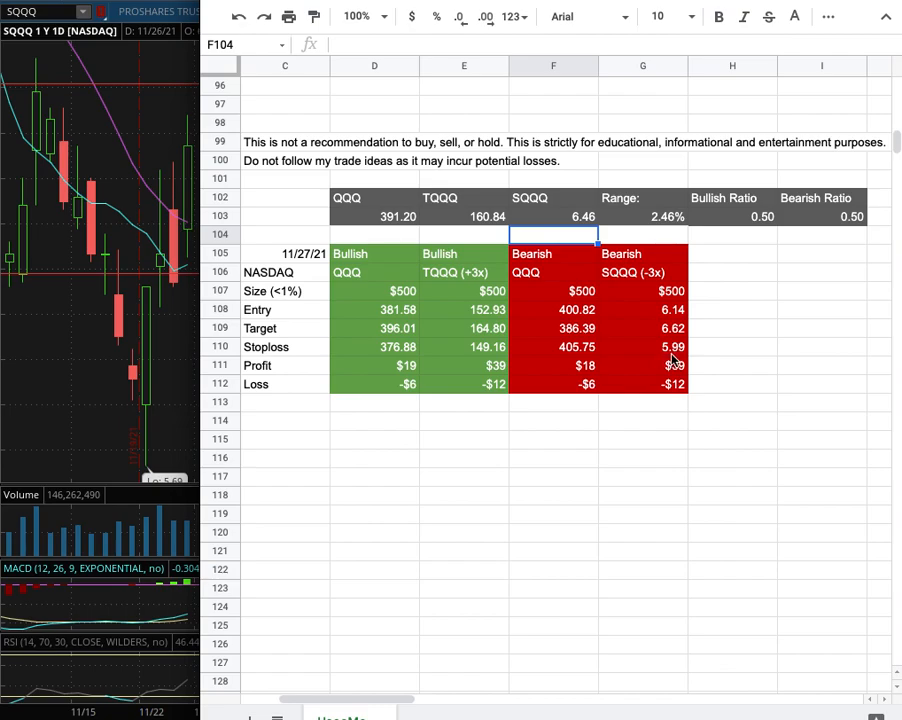
mouse_move(224, 316)
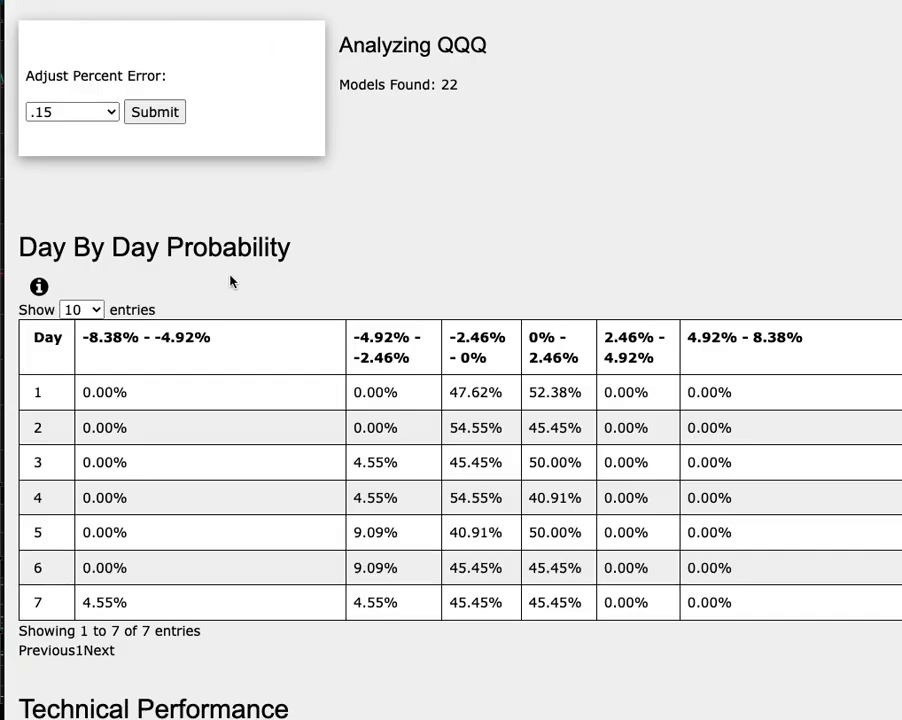
mouse_move(500, 118)
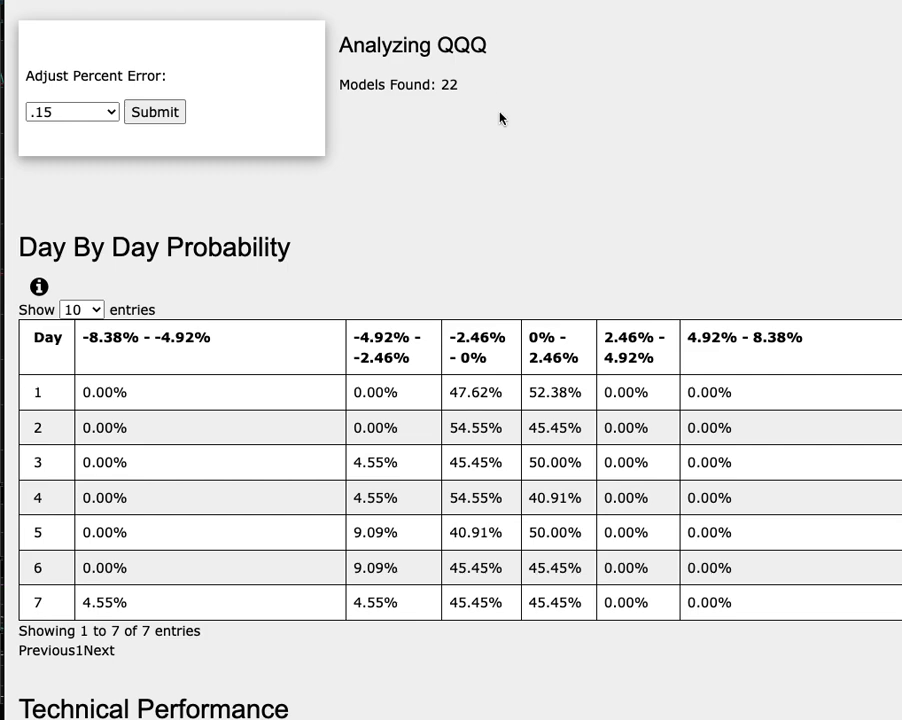
mouse_move(488, 80)
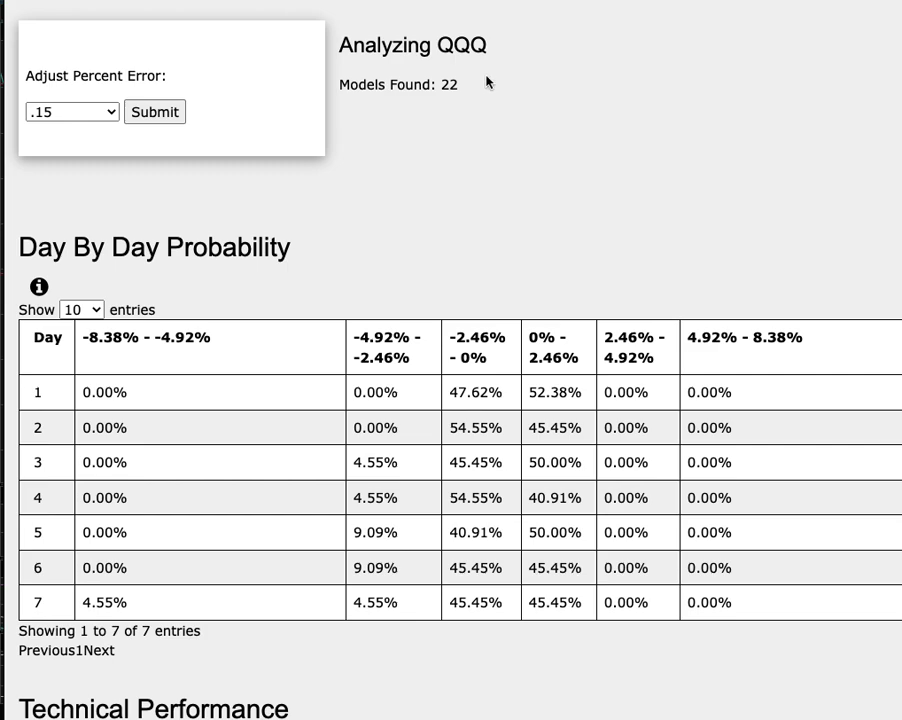
mouse_move(490, 132)
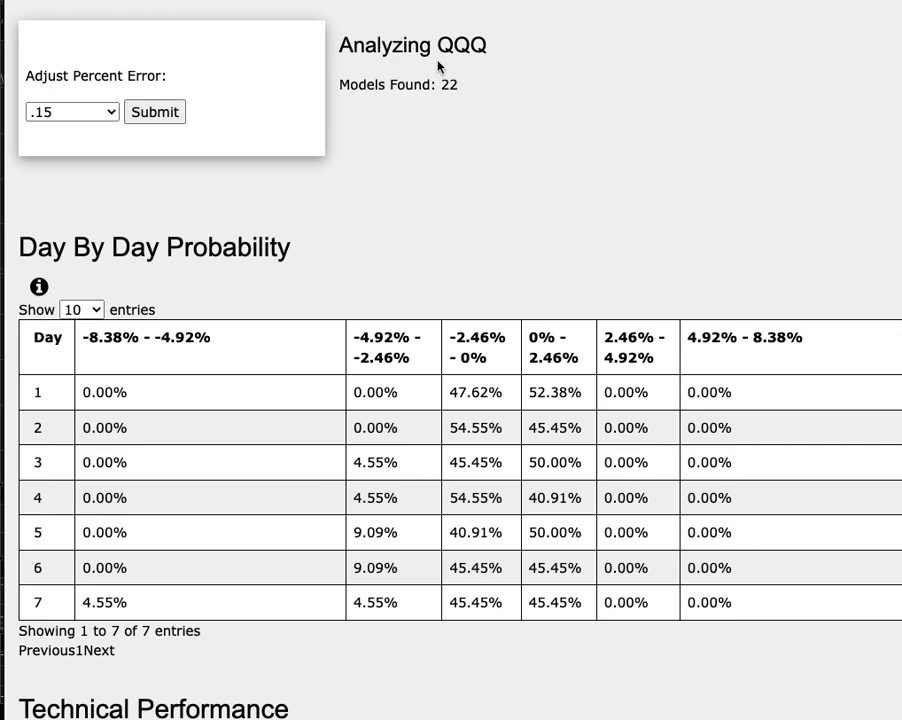
mouse_move(380, 222)
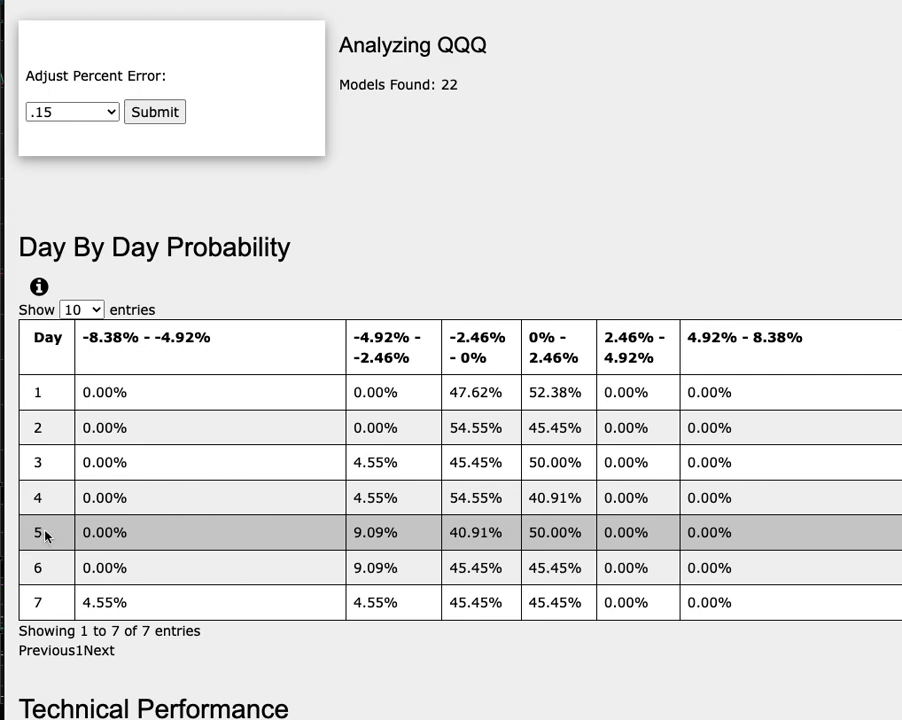
mouse_move(598, 532)
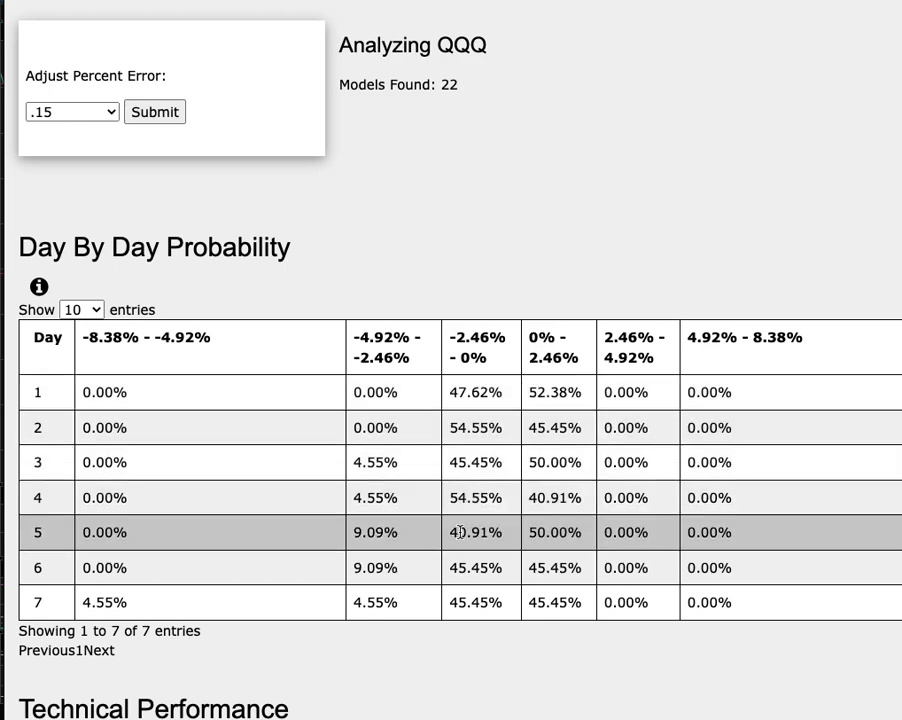
mouse_move(470, 358)
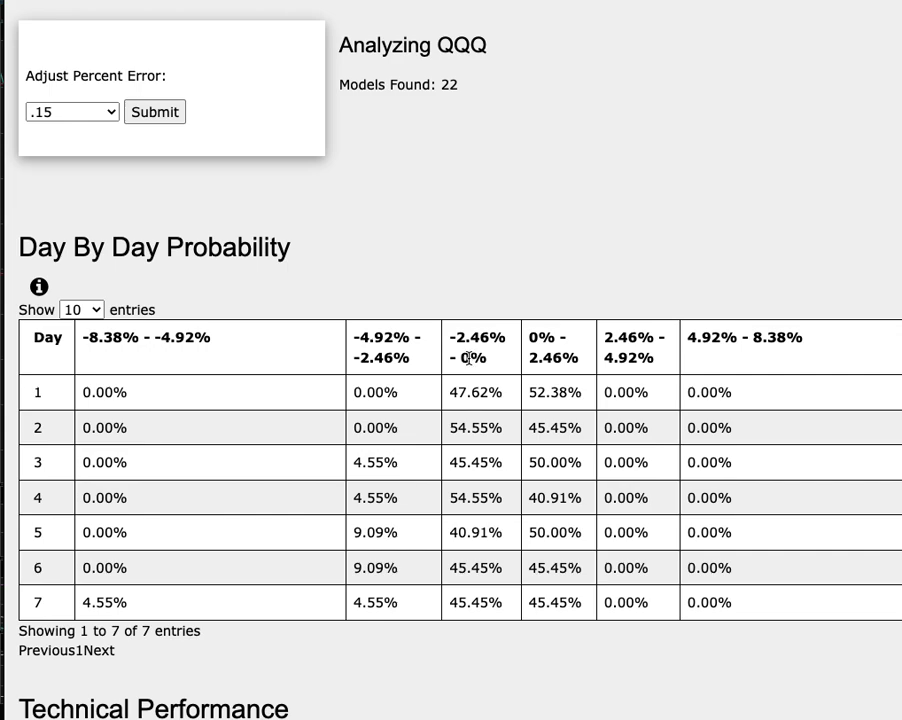